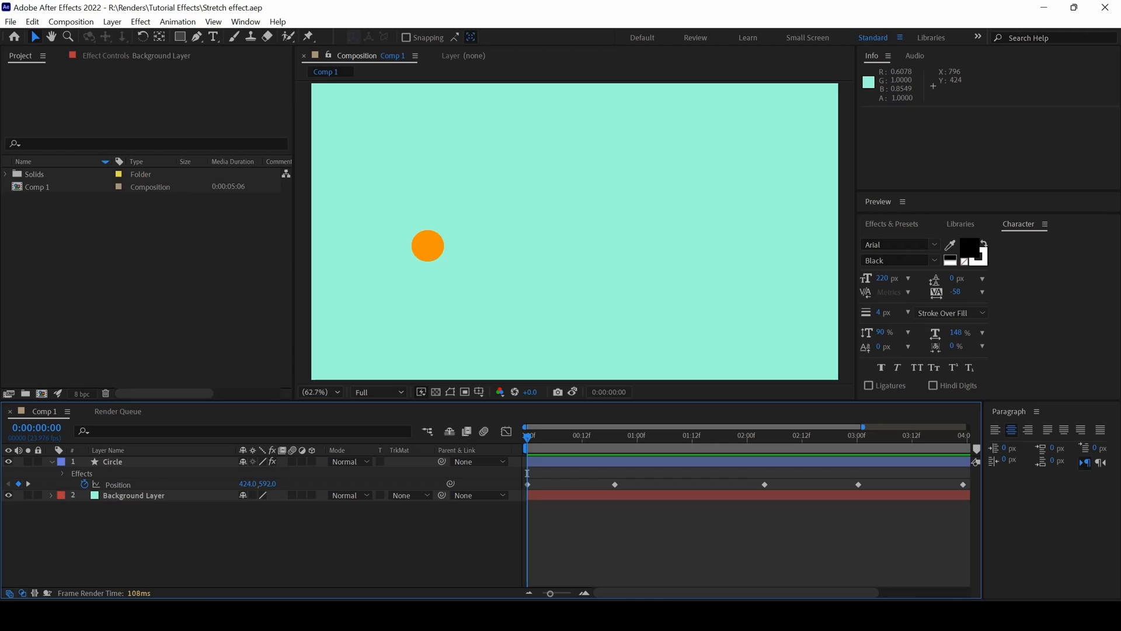
mouse_move(539, 233)
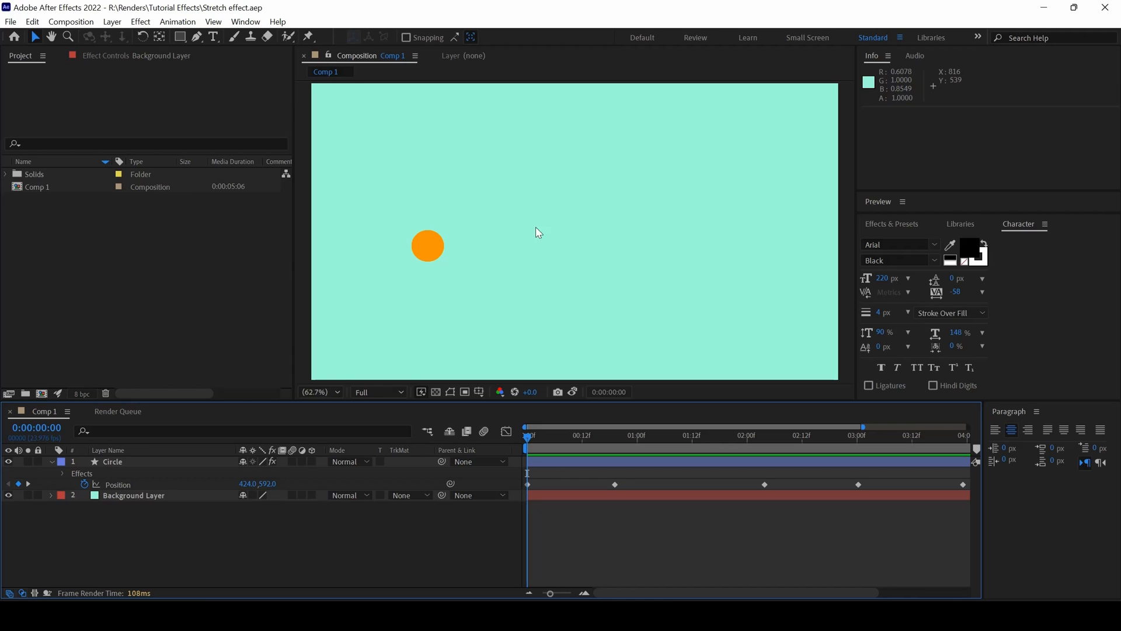
mouse_move(566, 373)
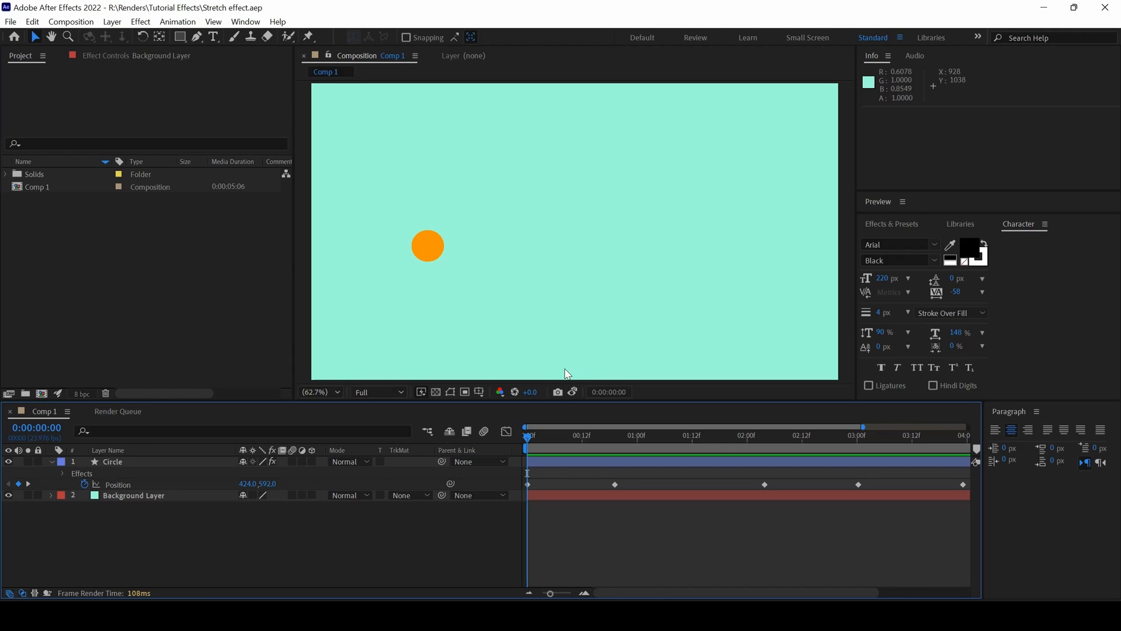
mouse_move(558, 392)
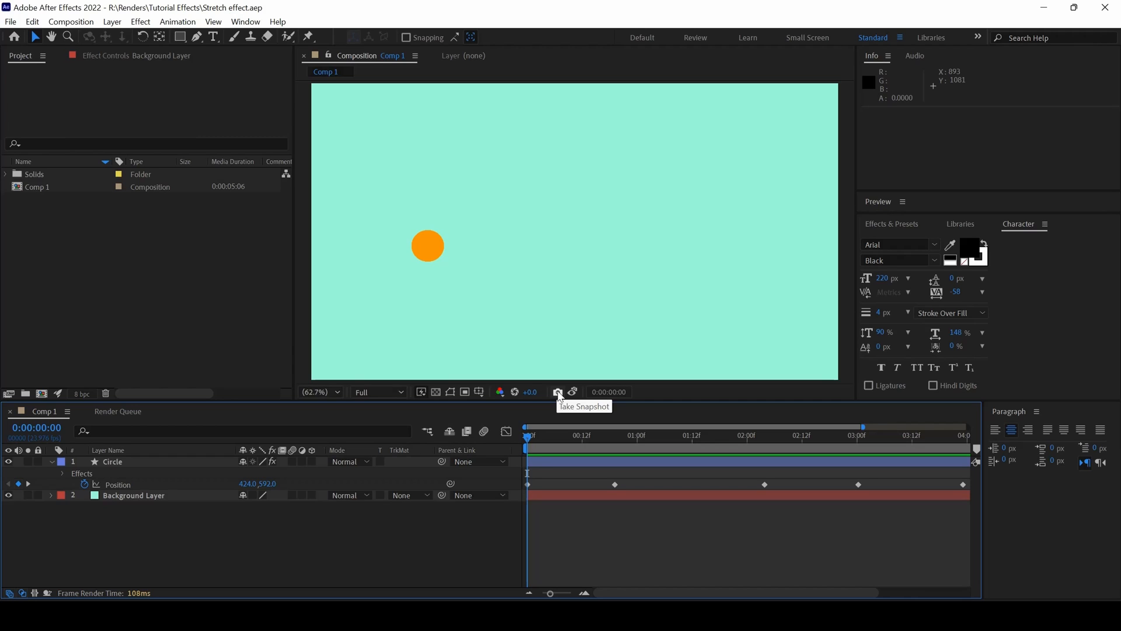
mouse_move(528, 438)
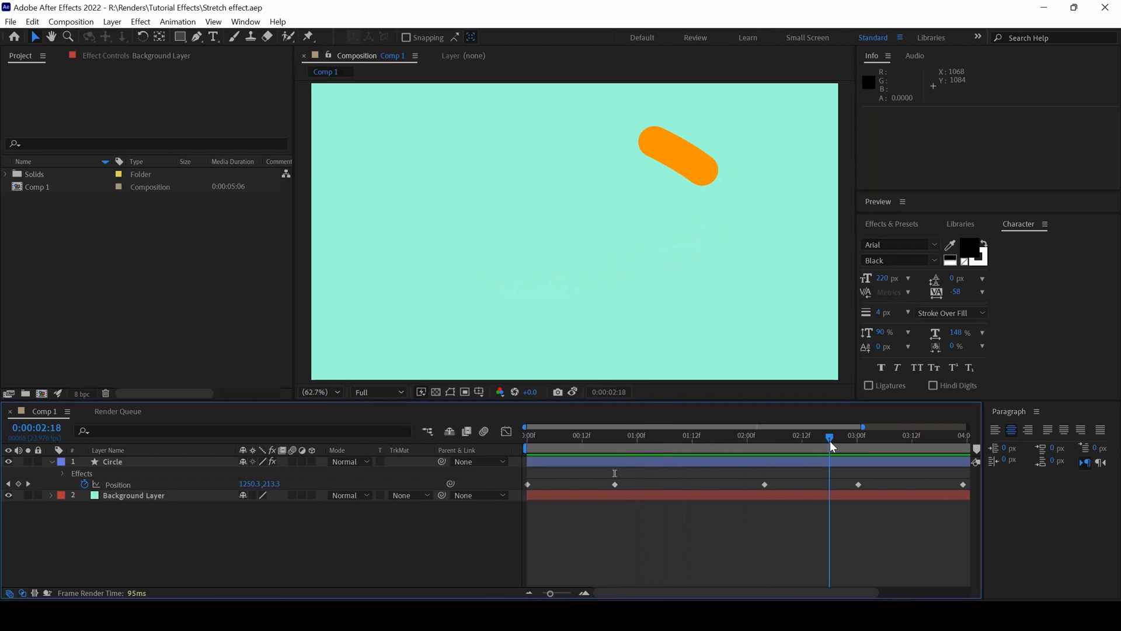
mouse_move(590, 383)
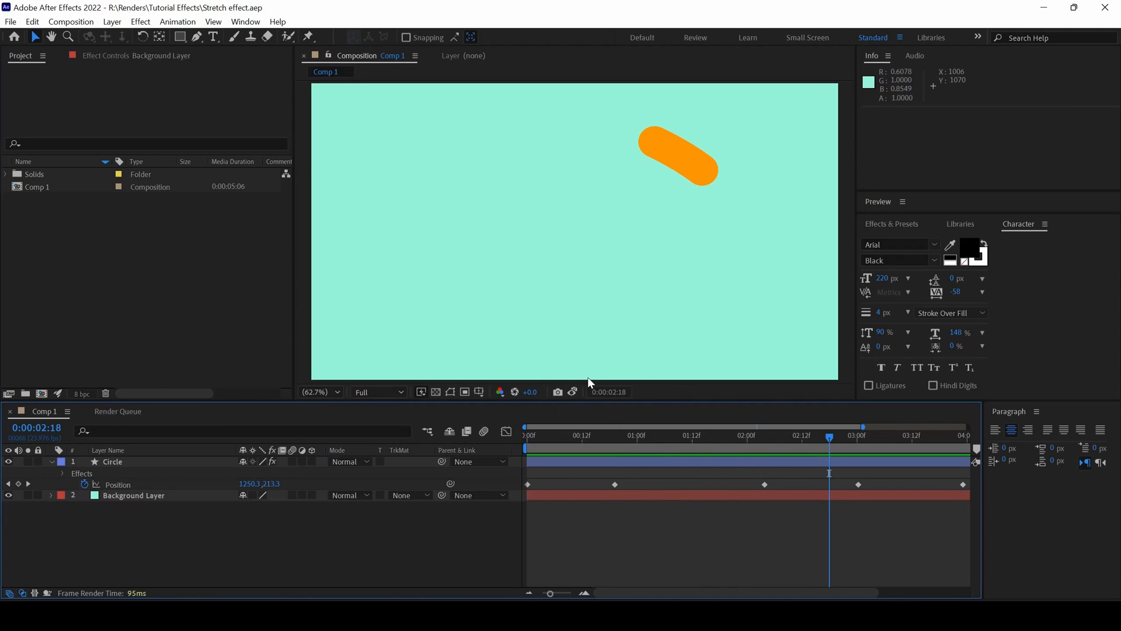
mouse_move(573, 391)
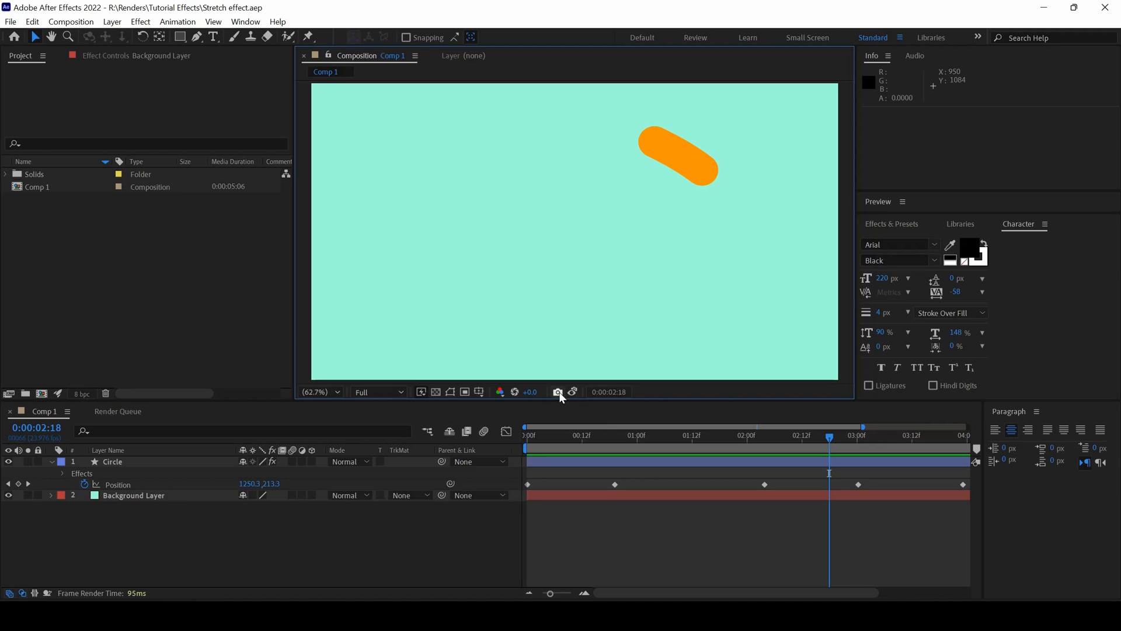
mouse_move(572, 393)
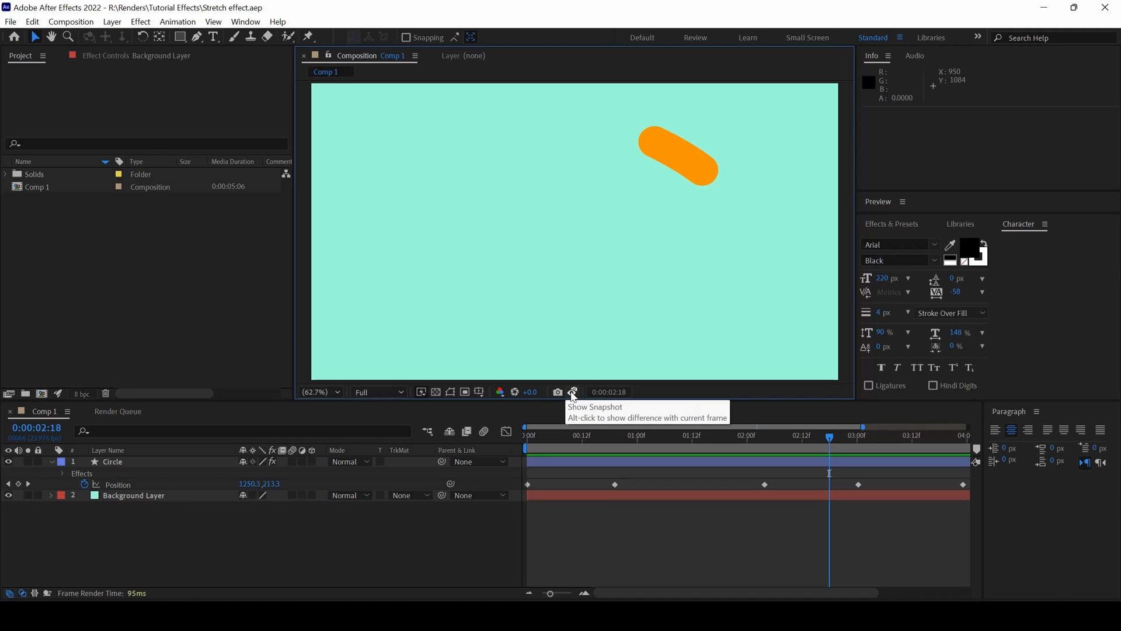